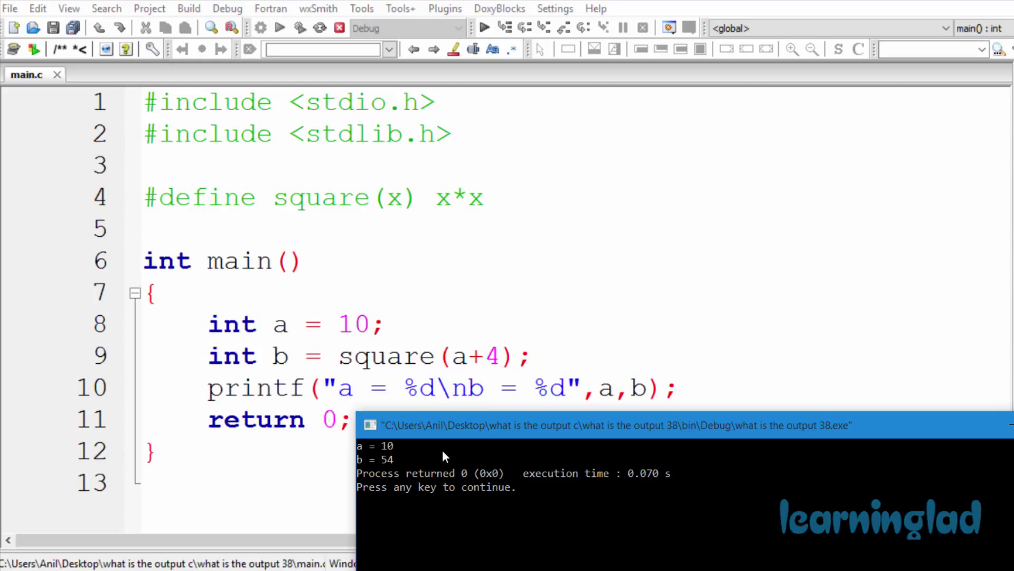
mouse_move(401, 454)
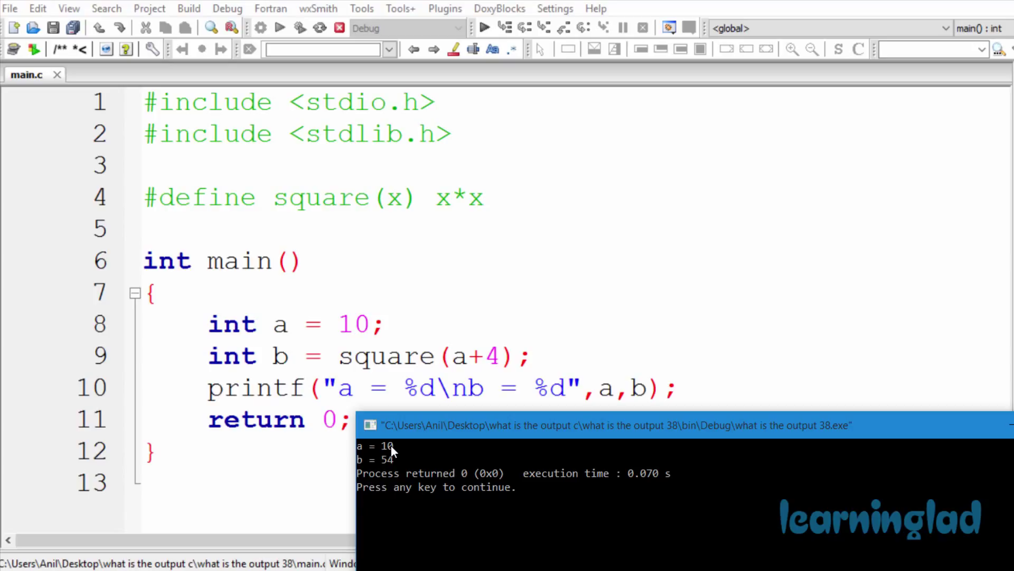
mouse_move(385, 468)
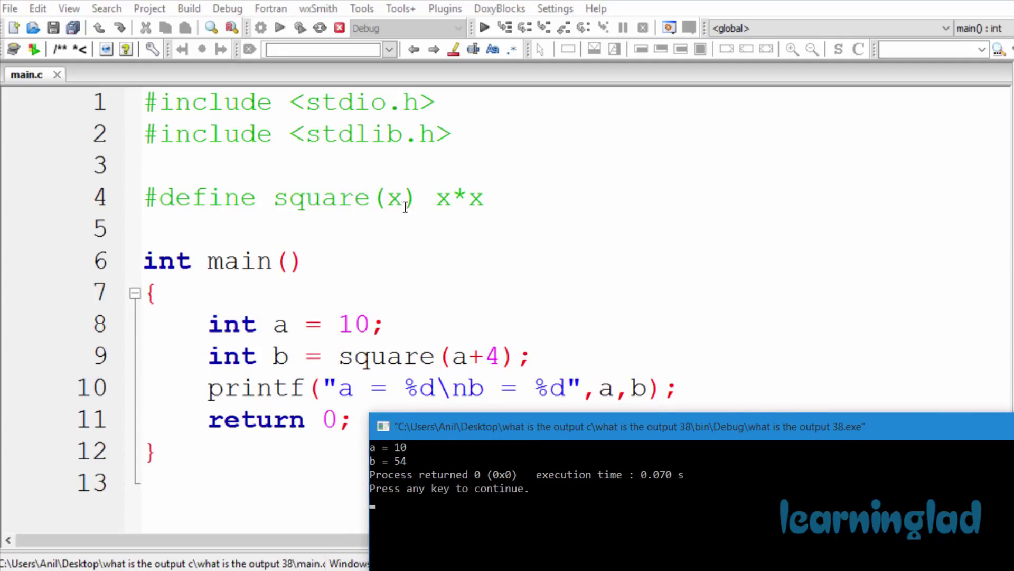
mouse_move(350, 196)
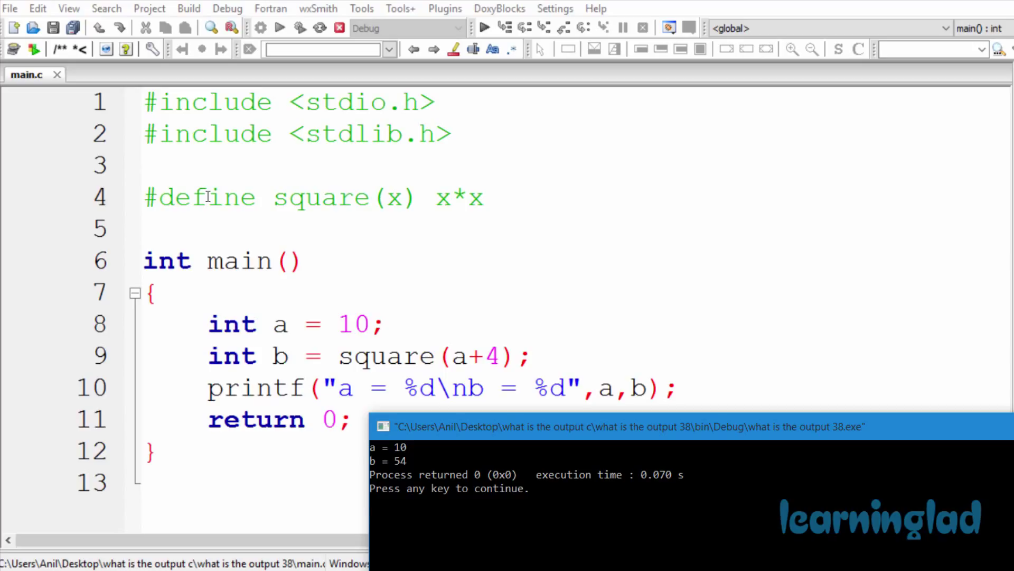
mouse_move(360, 206)
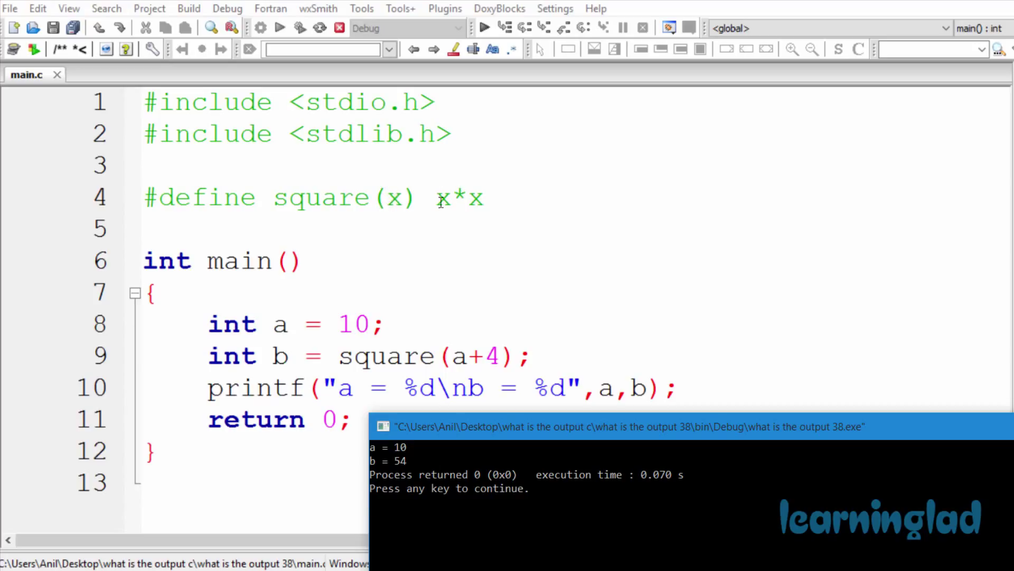
mouse_move(455, 212)
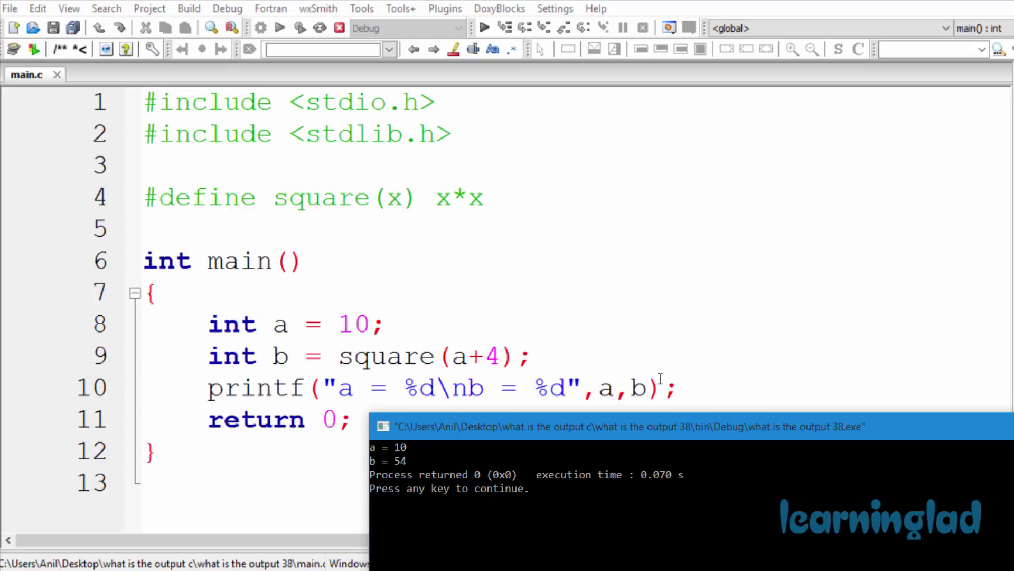
mouse_move(455, 326)
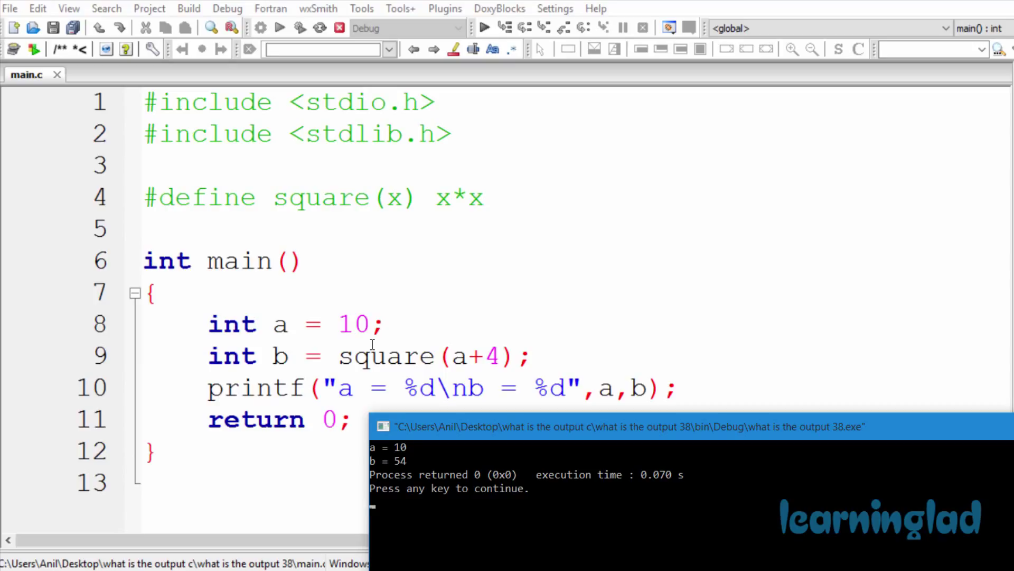
mouse_move(346, 339)
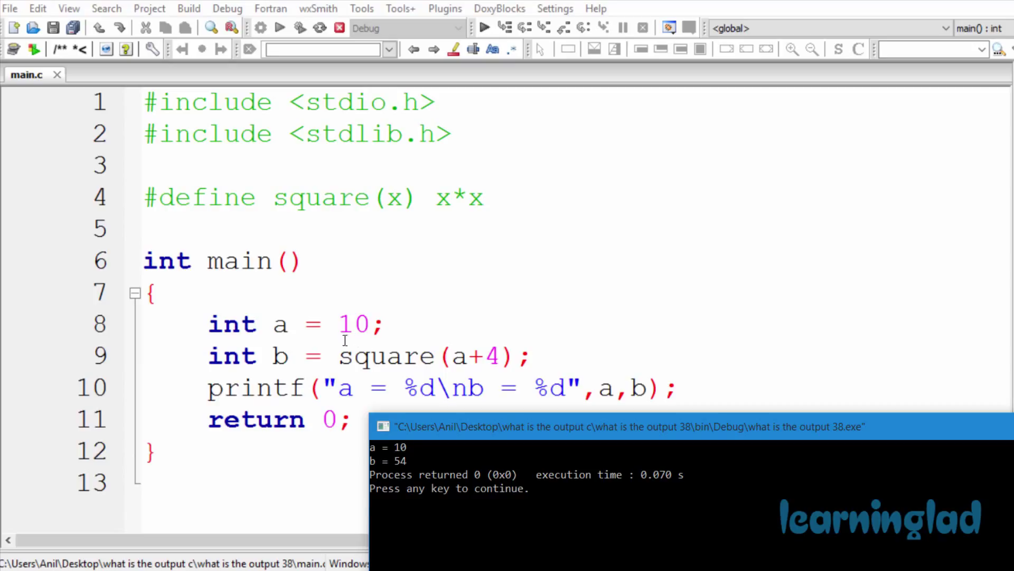
mouse_move(442, 399)
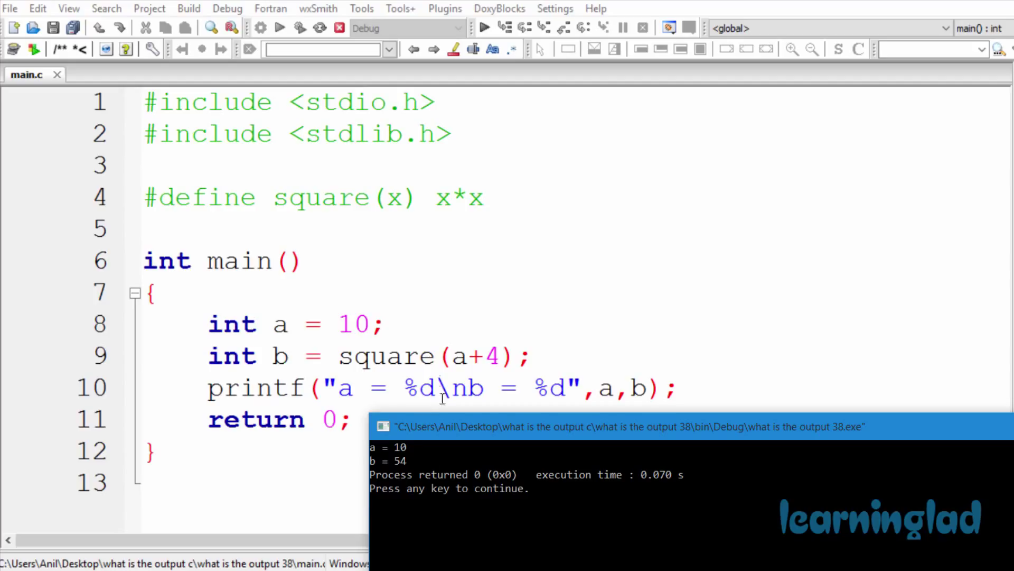
mouse_move(393, 355)
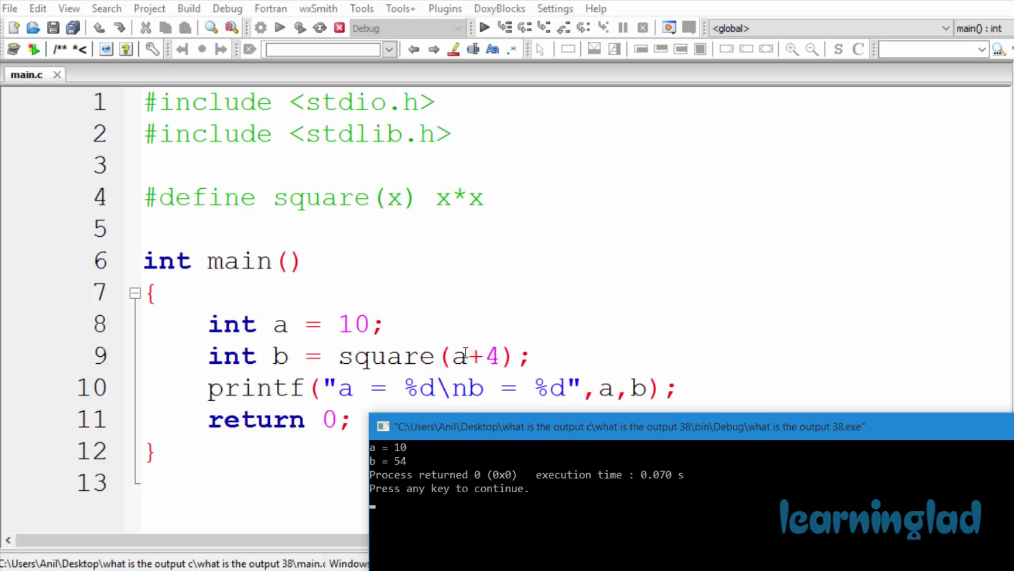
mouse_move(430, 363)
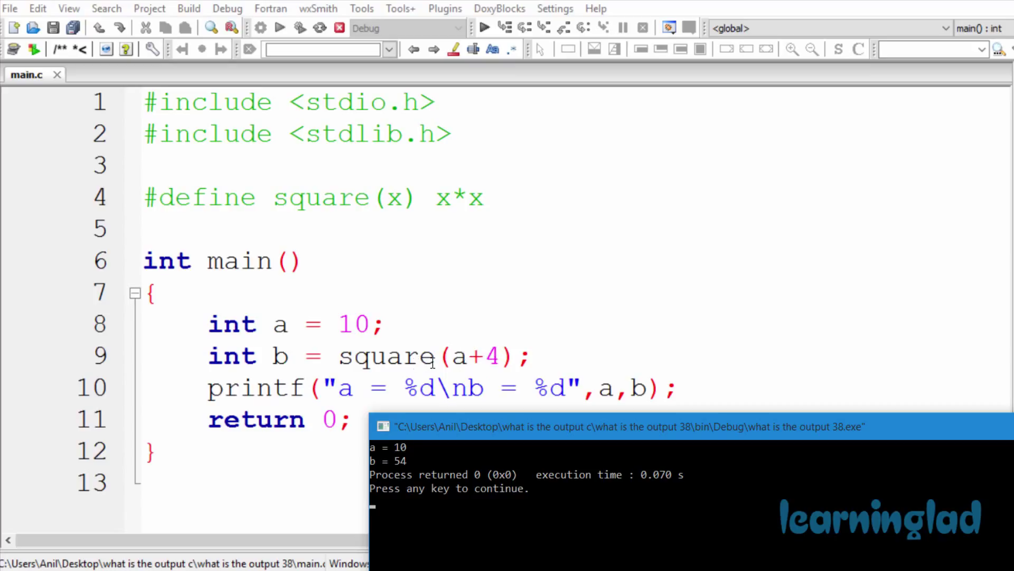
mouse_move(473, 356)
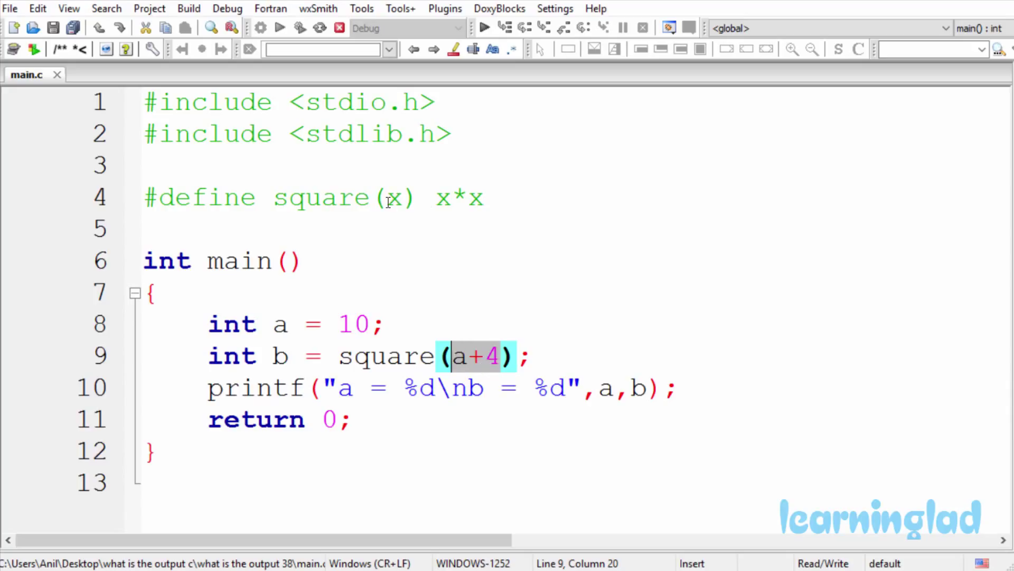
mouse_move(490, 197)
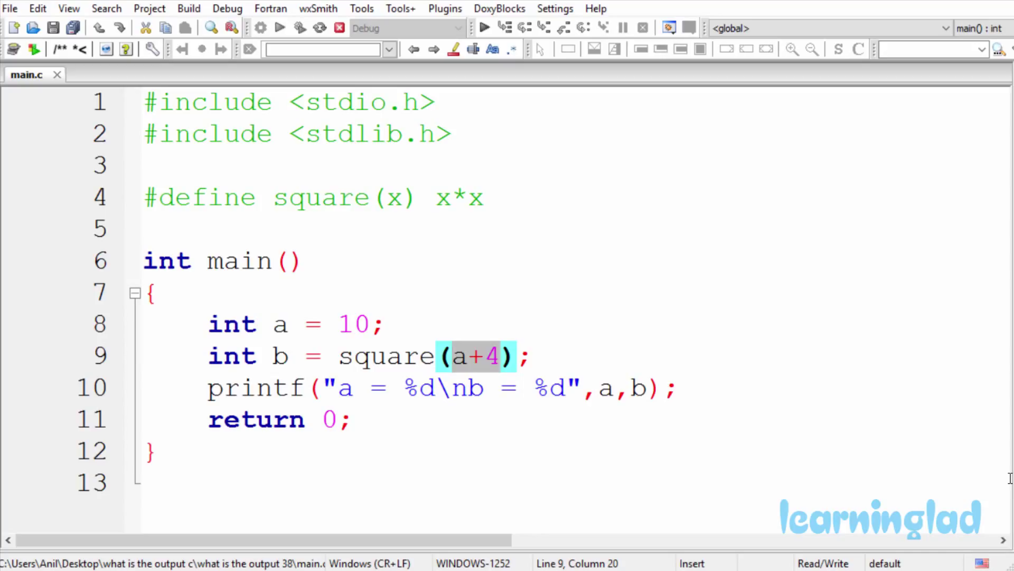
click(451, 356)
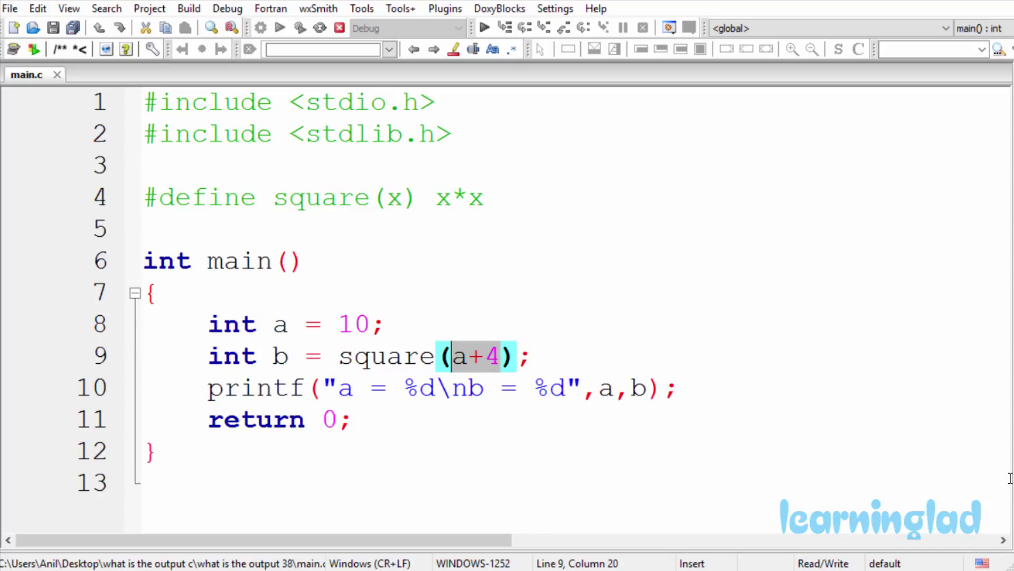